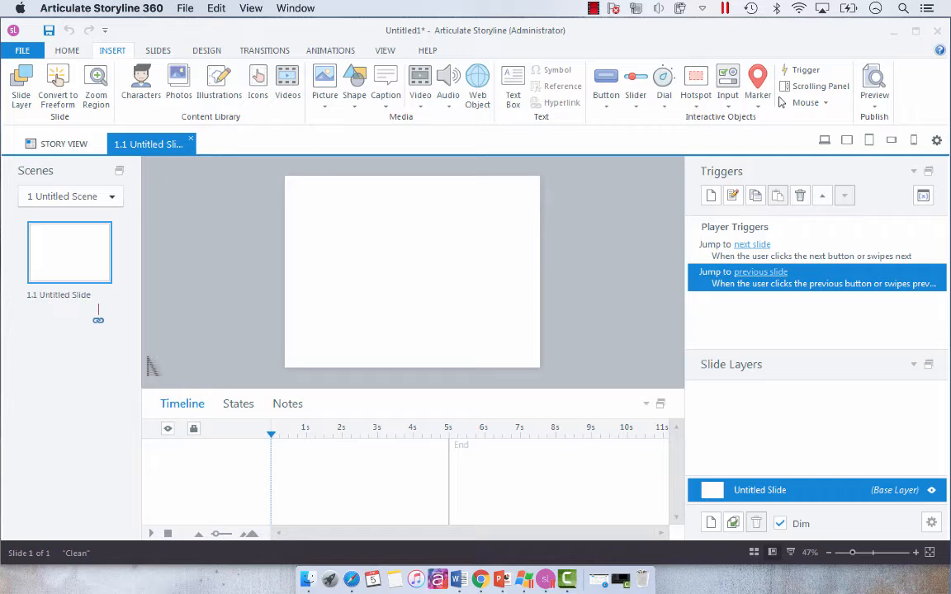
mouse_move(255, 330)
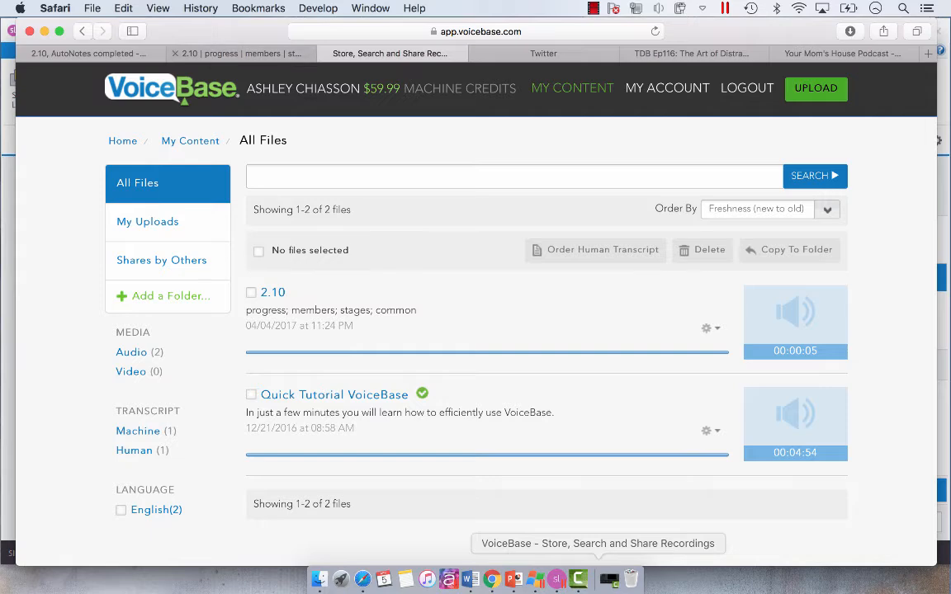
Review the 2.10 recording's keywords and machine transcript on its VoiceBase details page.
click(272, 291)
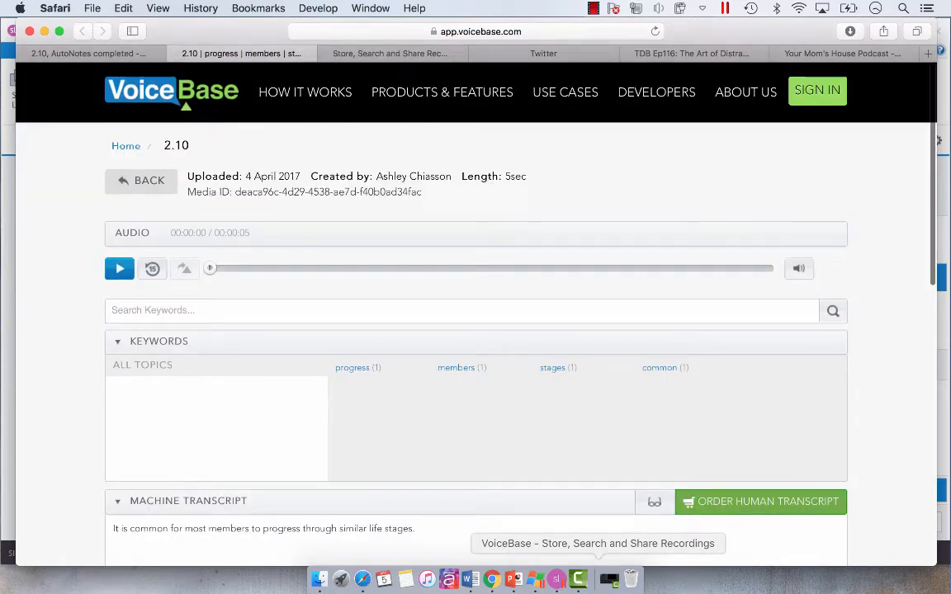
scroll(down, 3)
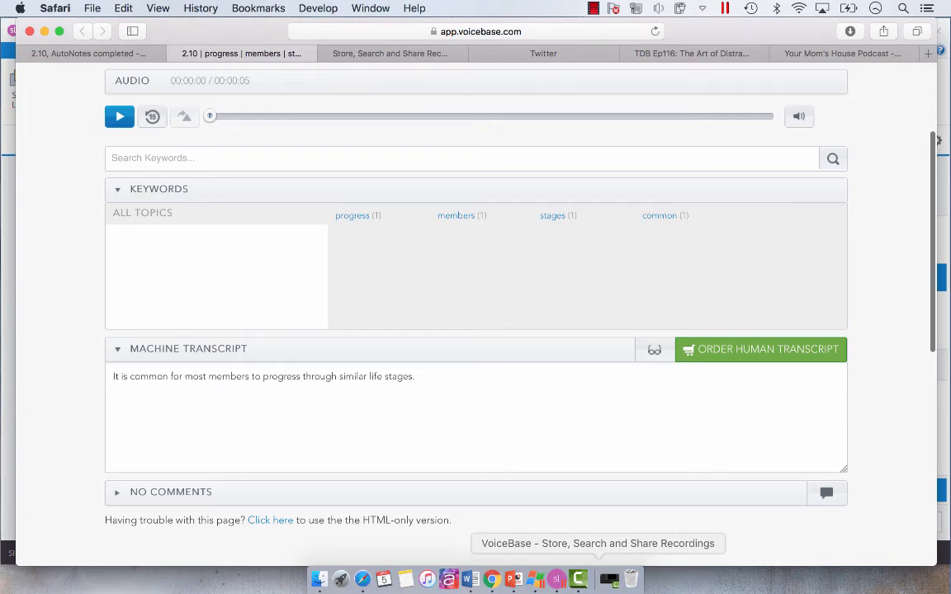
scroll(up, 3)
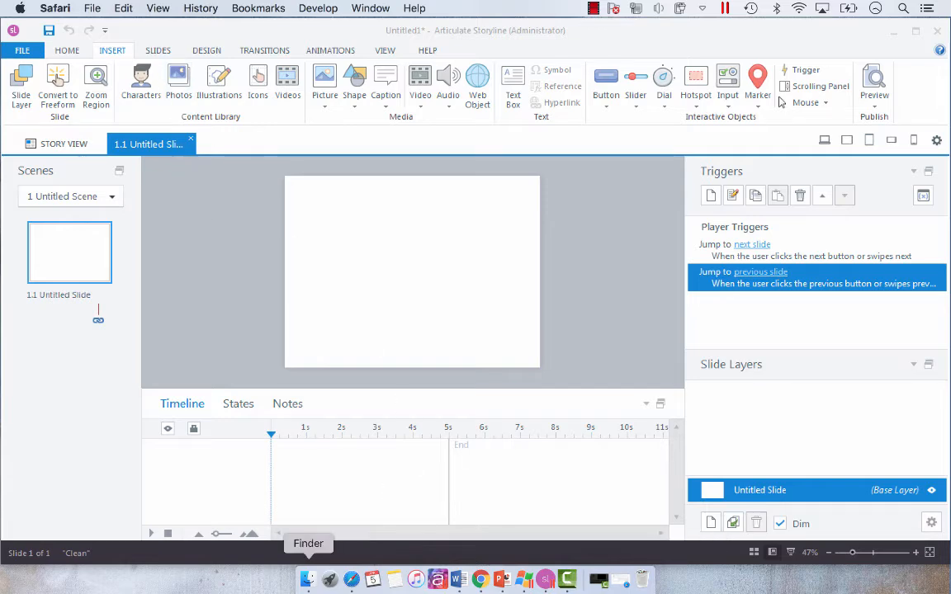
Show the Desktop's Closed Caption folder in Finder with 2.10.mp3 and 2.10.srt inside.
click(307, 578)
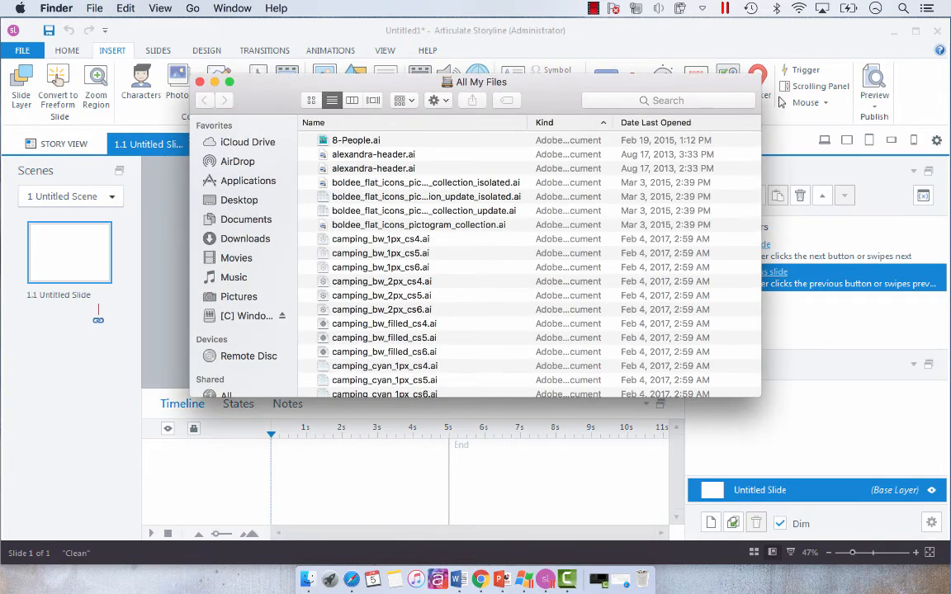
click(238, 200)
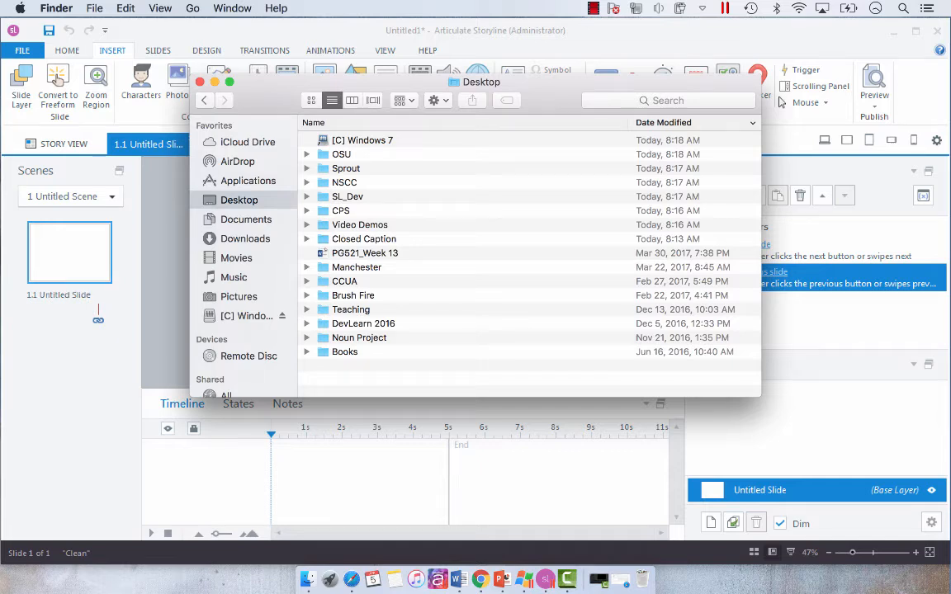
double_click(363, 238)
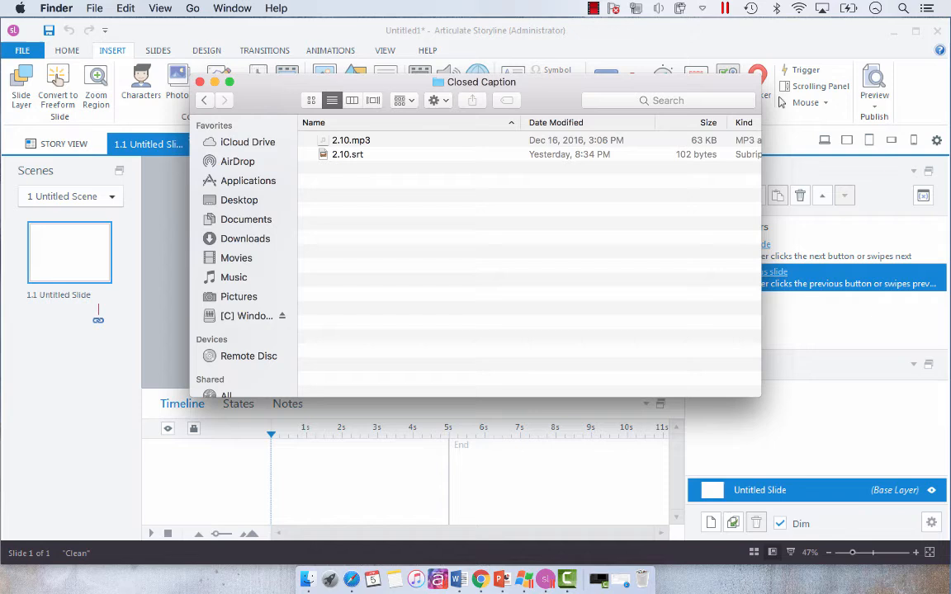
mouse_move(168, 264)
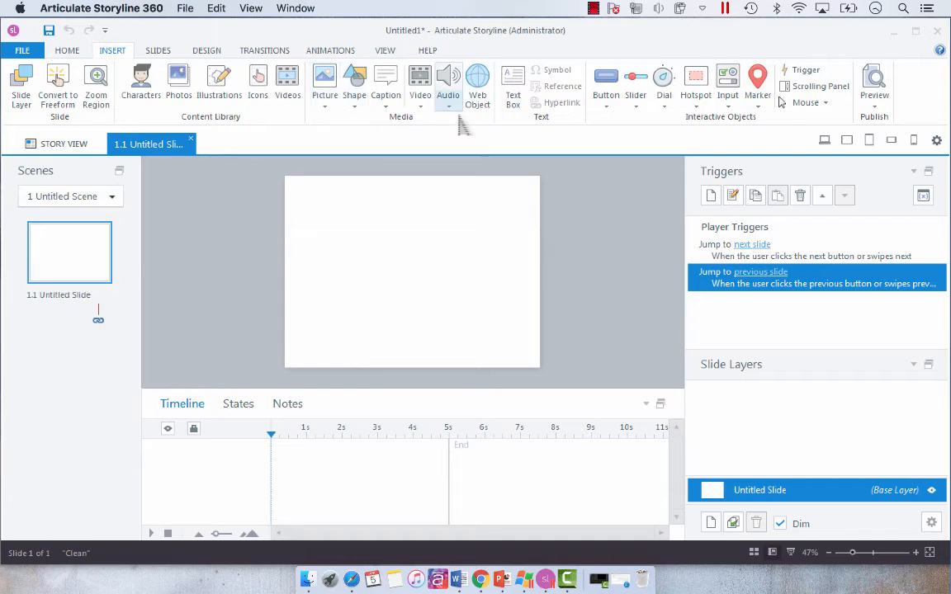
Insert the 2.10 audio file from Desktop > Closed Caption onto the slide as Audio 1.
click(449, 83)
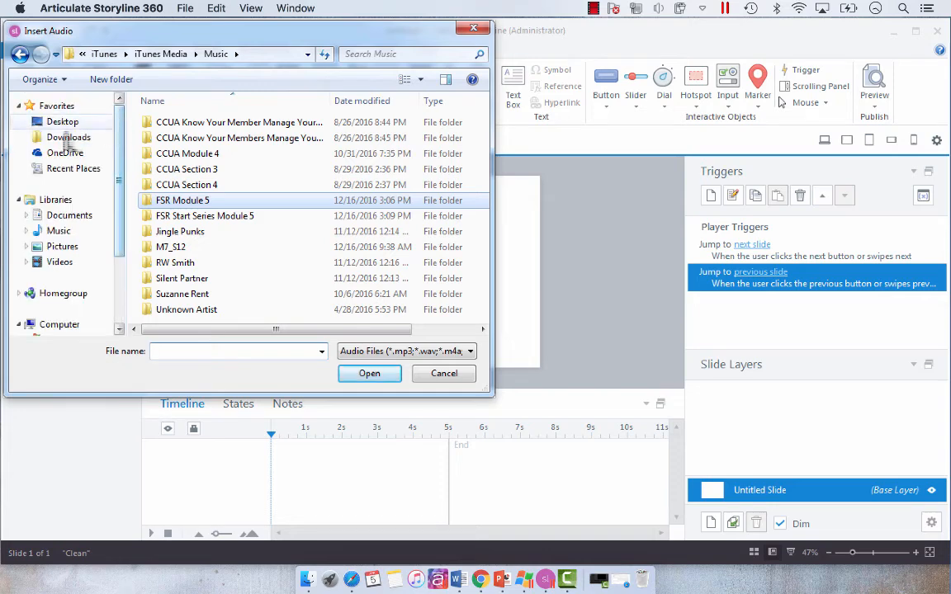
click(63, 122)
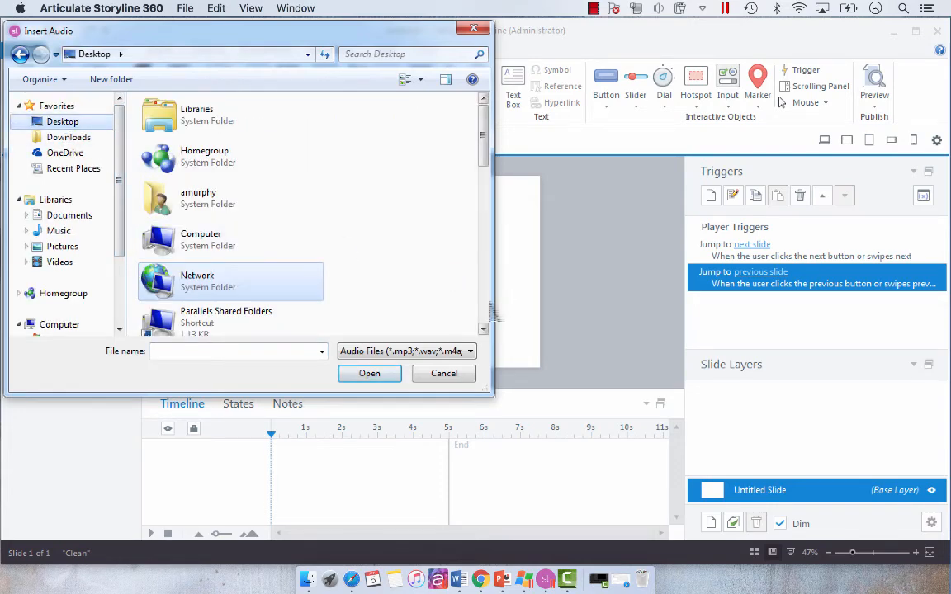
scroll(down, 3)
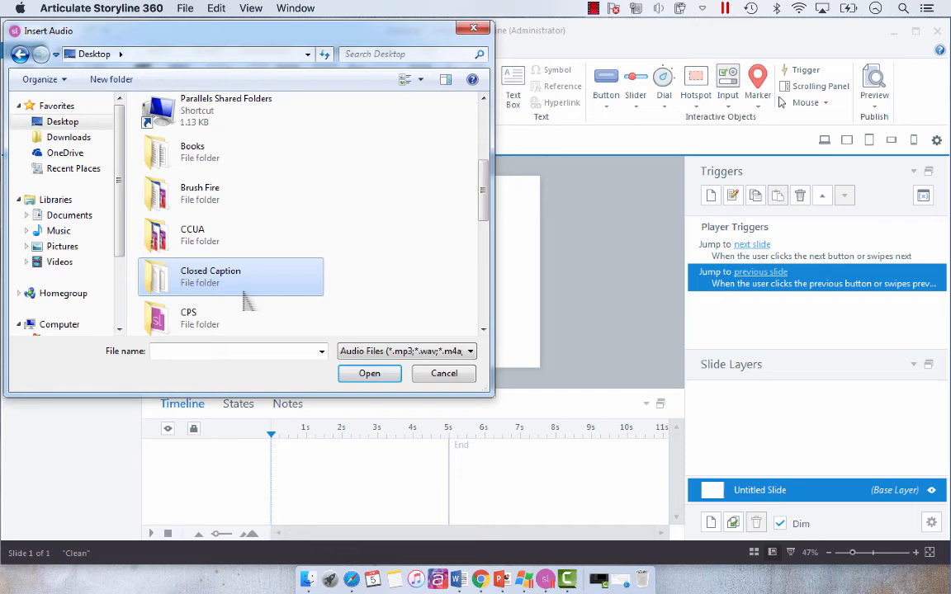
double_click(212, 277)
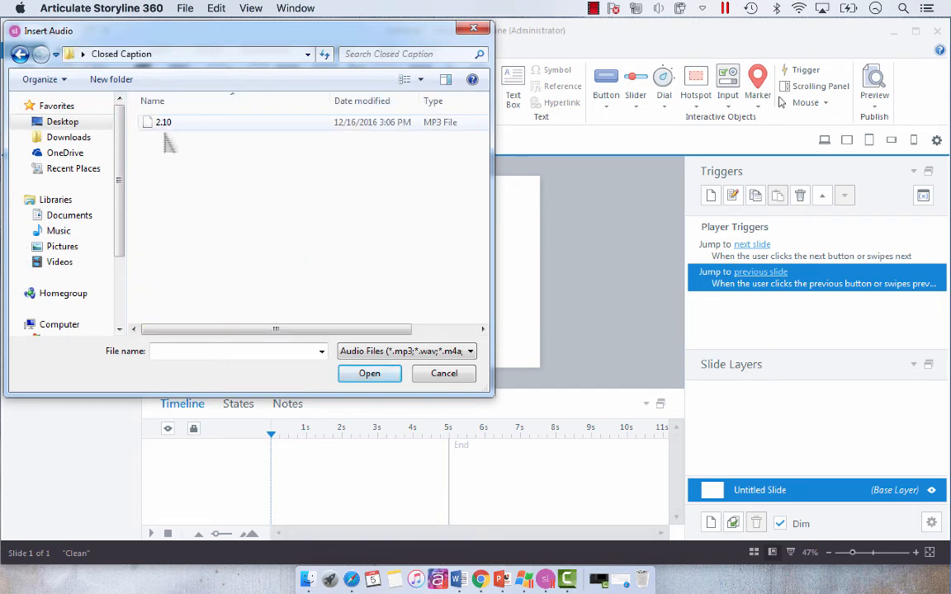
click(164, 122)
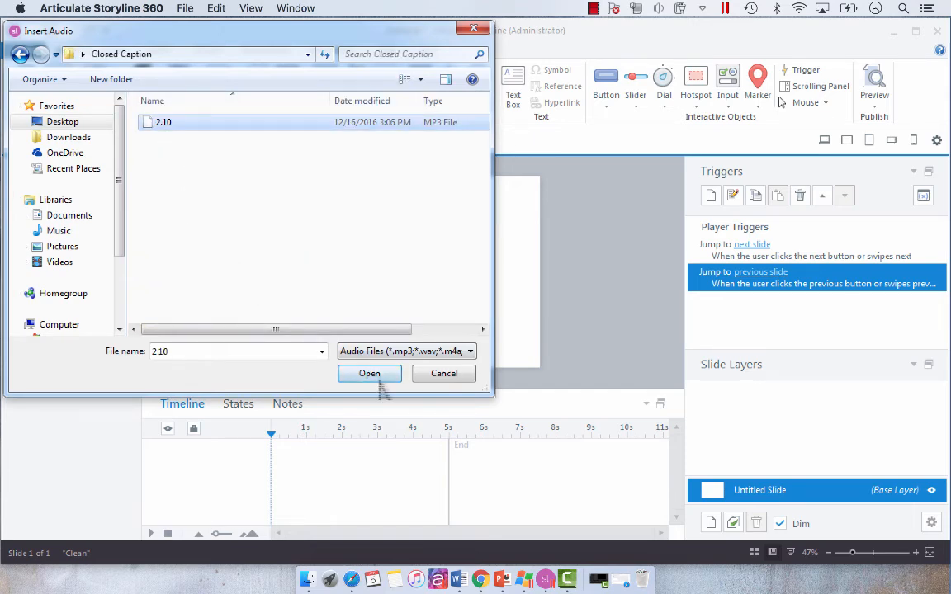
click(370, 373)
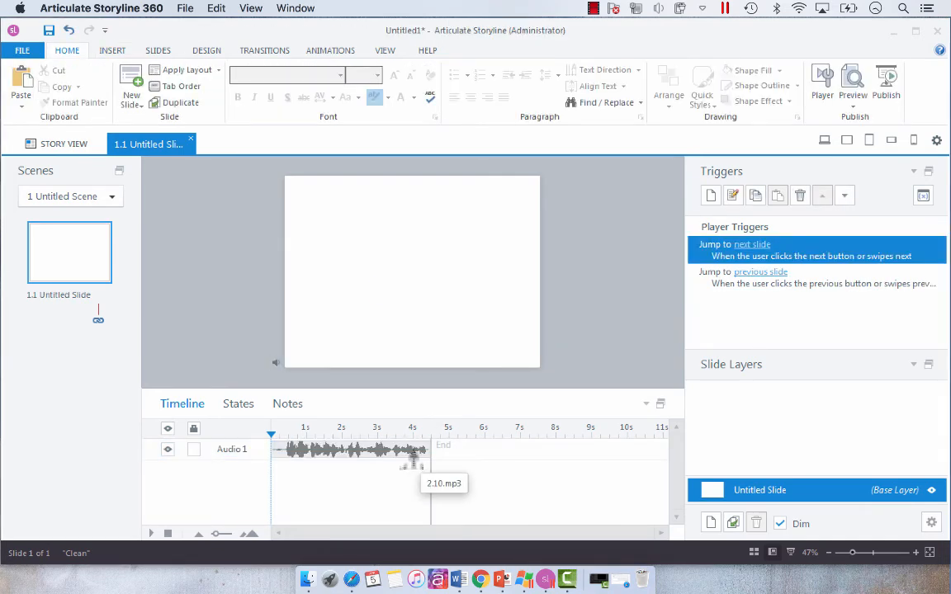
Select the Audio 1 clip to show its options with the 2.10.srt caption attached.
click(347, 450)
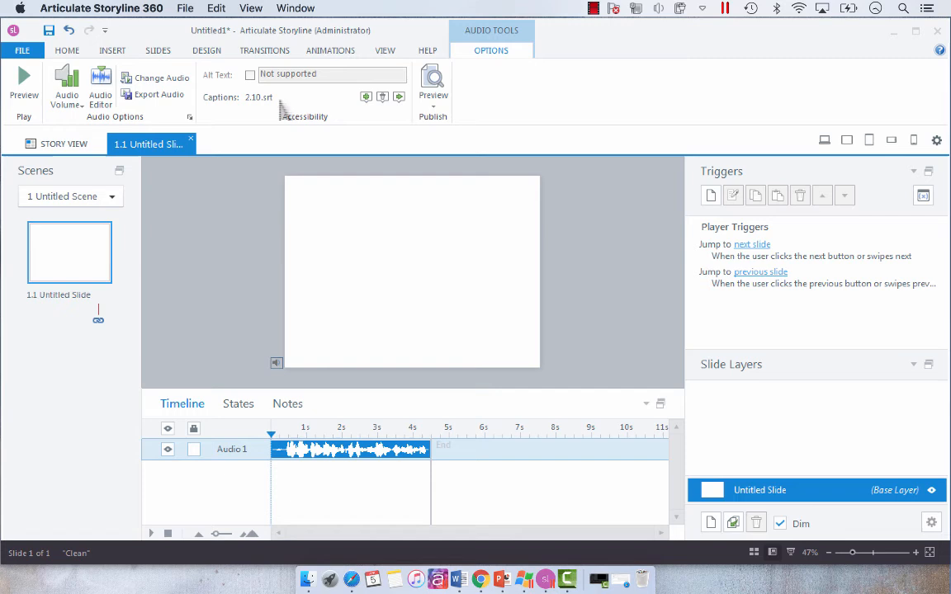
mouse_move(217, 256)
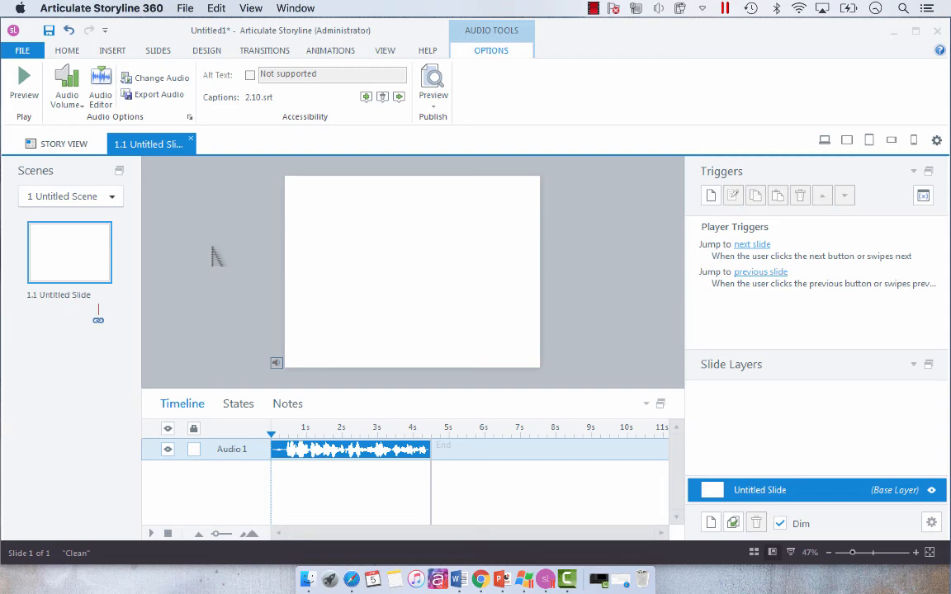
mouse_move(241, 174)
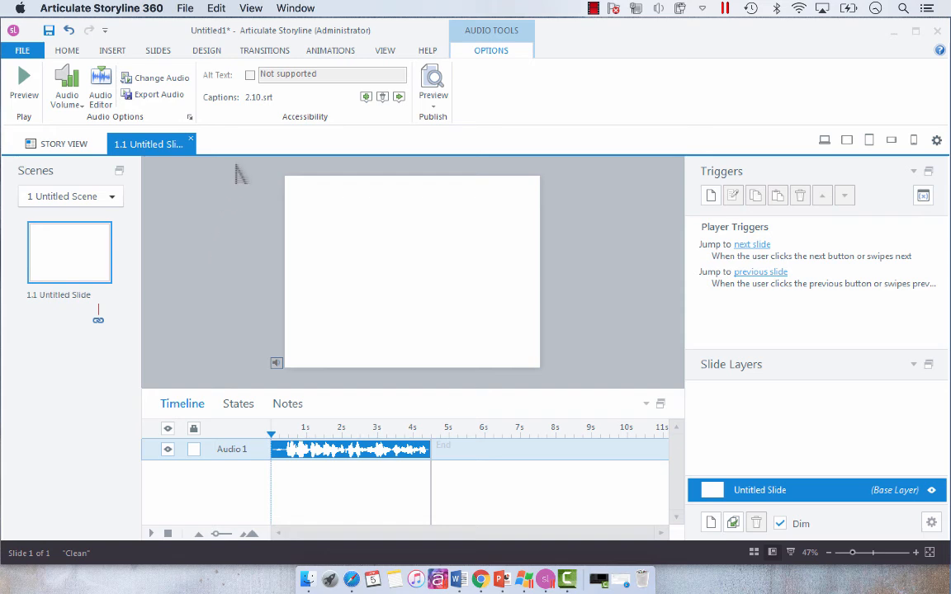
mouse_move(514, 86)
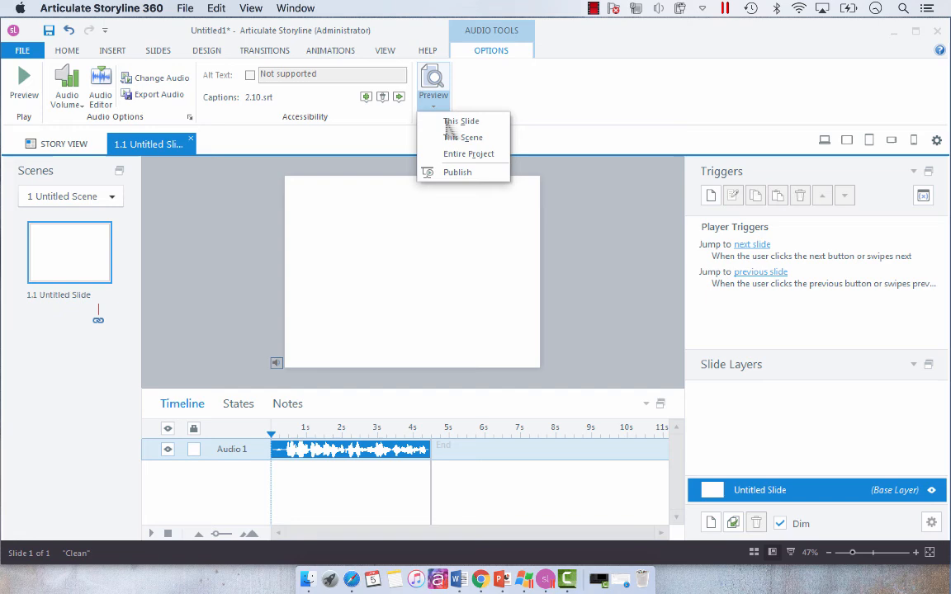
mouse_move(460, 123)
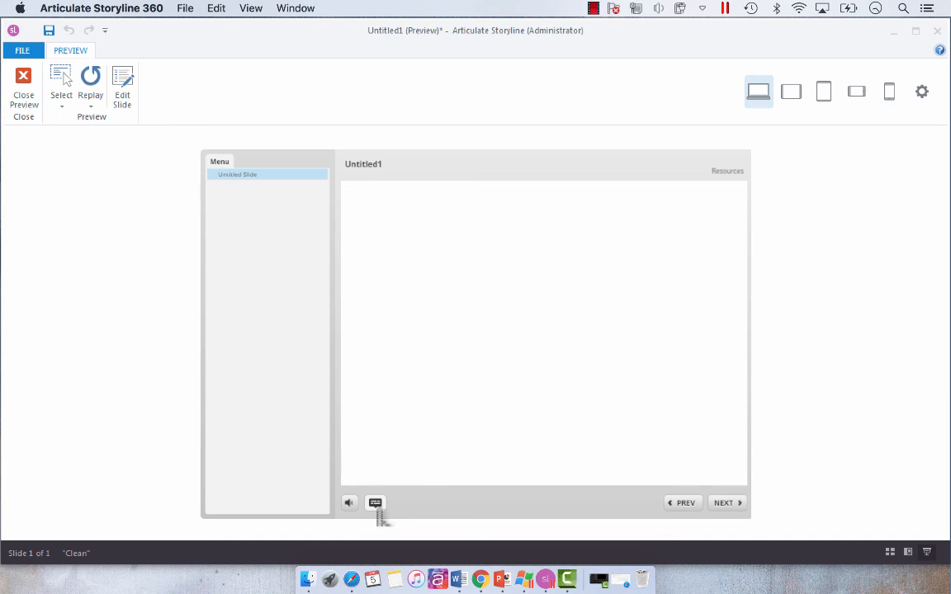
mouse_move(400, 442)
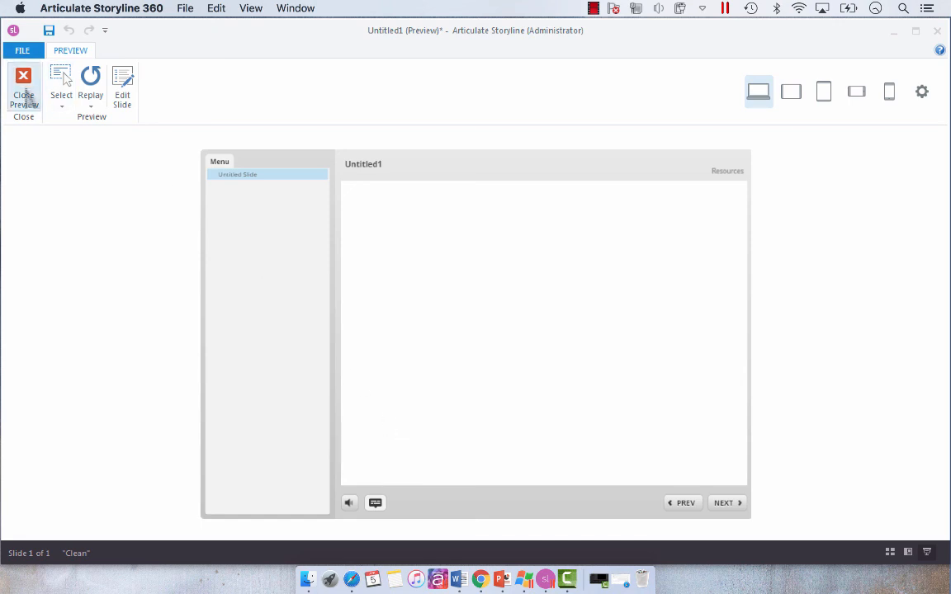
click(24, 86)
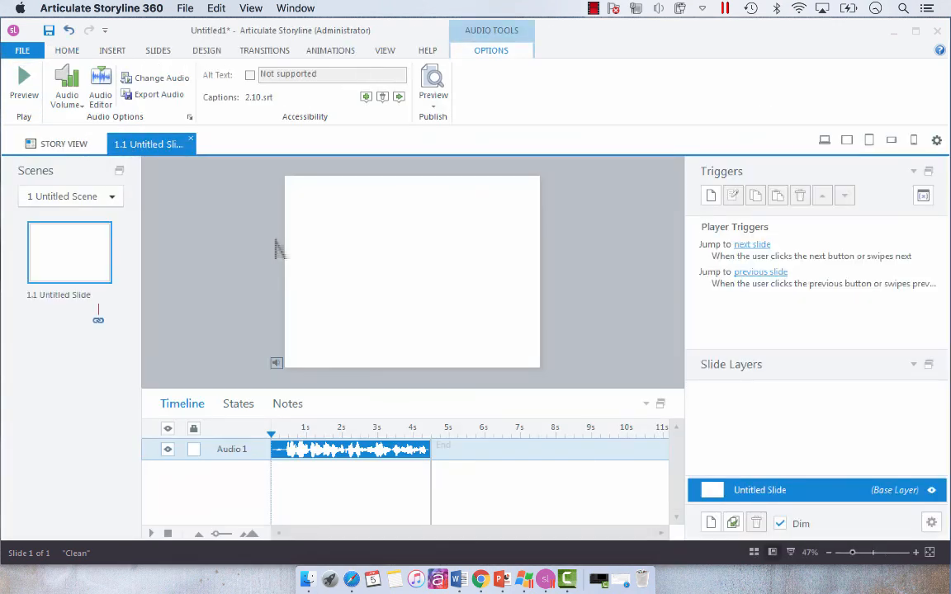
mouse_move(251, 251)
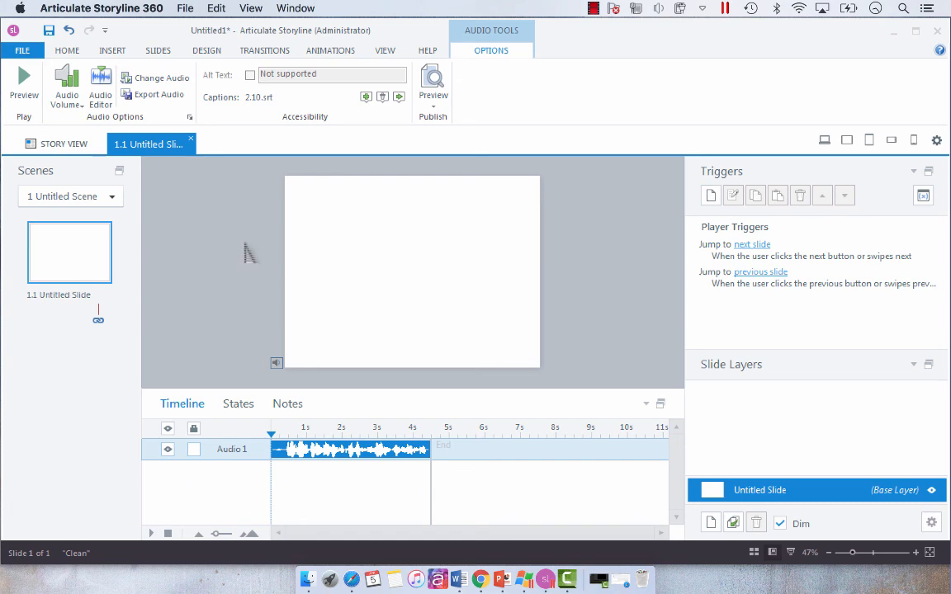